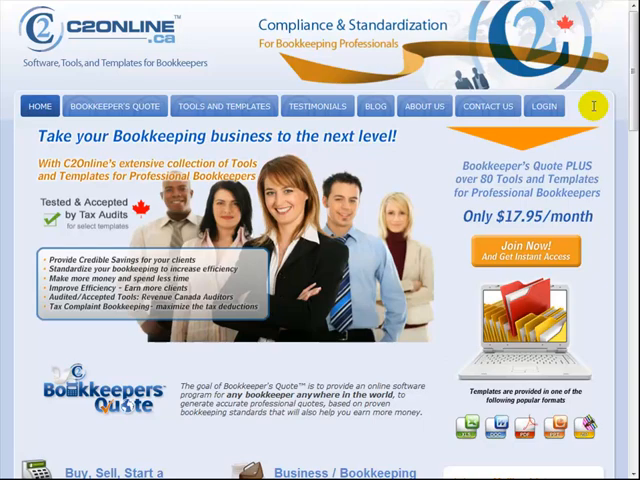
Sign in with the subscriber user name and password to reach the welcome page
{"action": "left_click", "coordinate": [552, 106]}
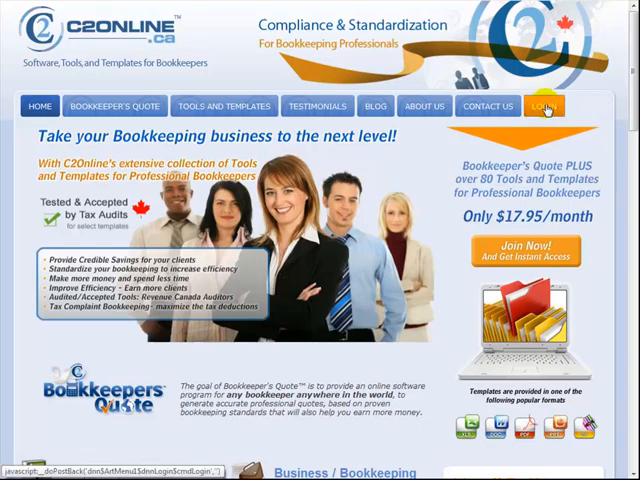
{"action": "left_click", "coordinate": [547, 106]}
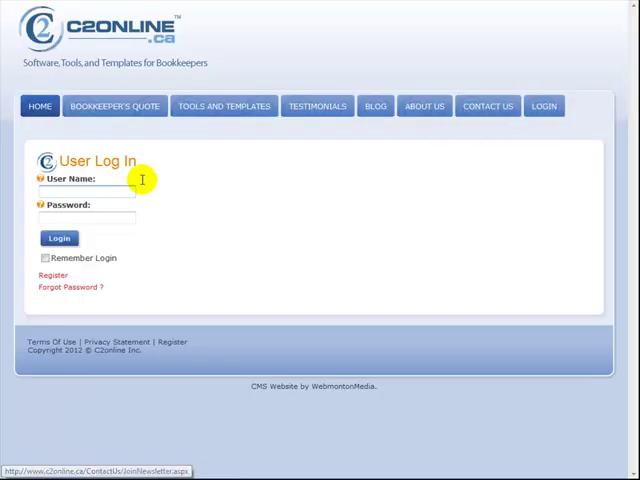
{"action": "left_click", "coordinate": [58, 239]}
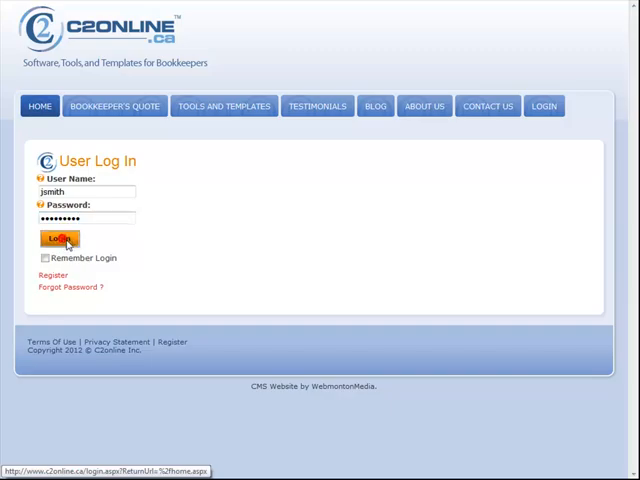
{"action": "left_click", "coordinate": [57, 239]}
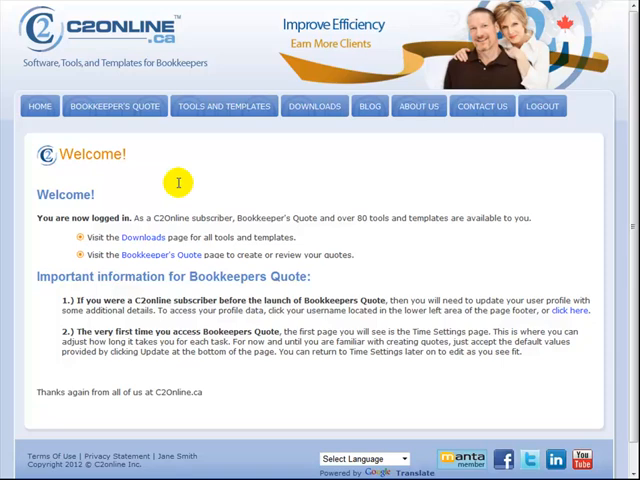
{"action": "mouse_move", "coordinate": [143, 237]}
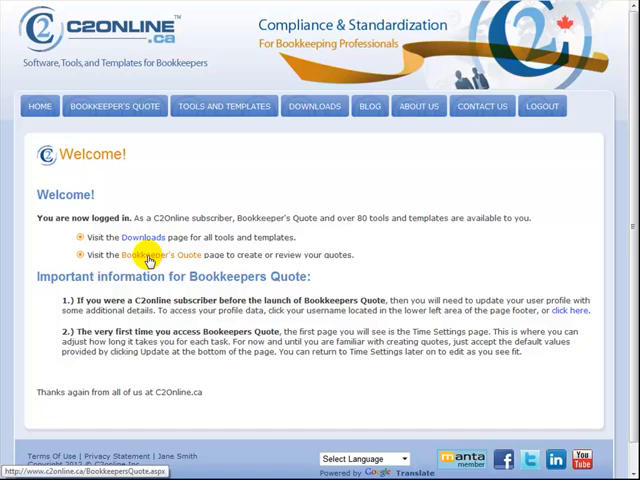
{"action": "left_click", "coordinate": [114, 106]}
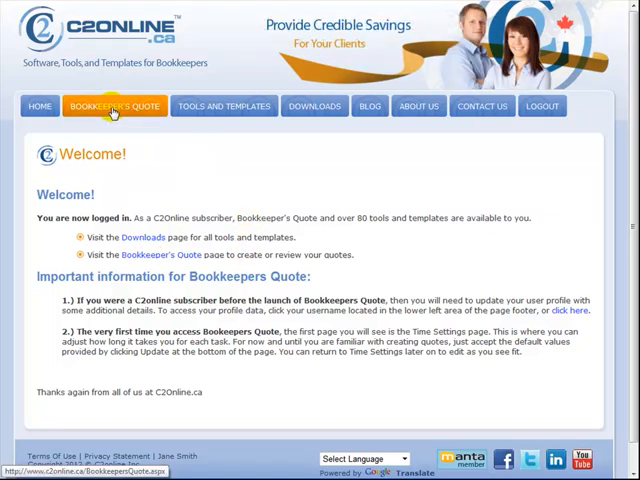
Go to the My Quotes page listing the three existing quotes
{"action": "left_click", "coordinate": [114, 106]}
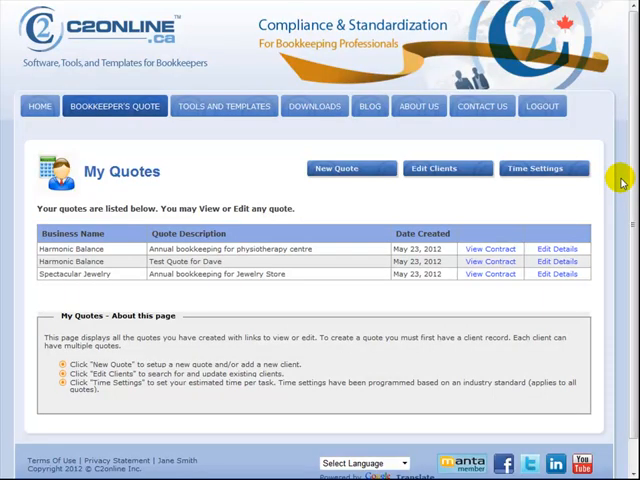
{"action": "mouse_move", "coordinate": [528, 196]}
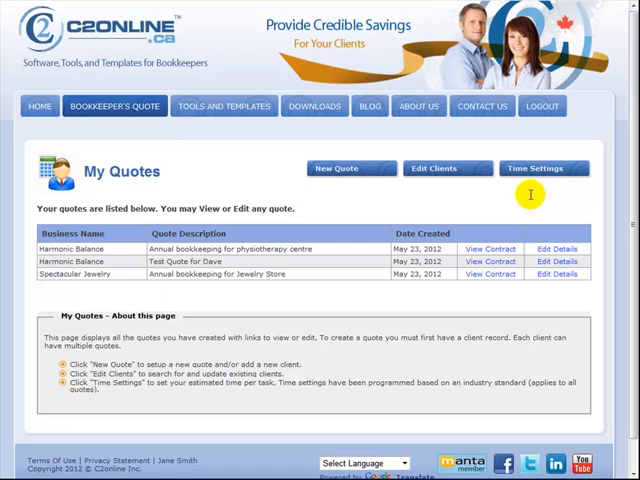
{"action": "mouse_move", "coordinate": [366, 203]}
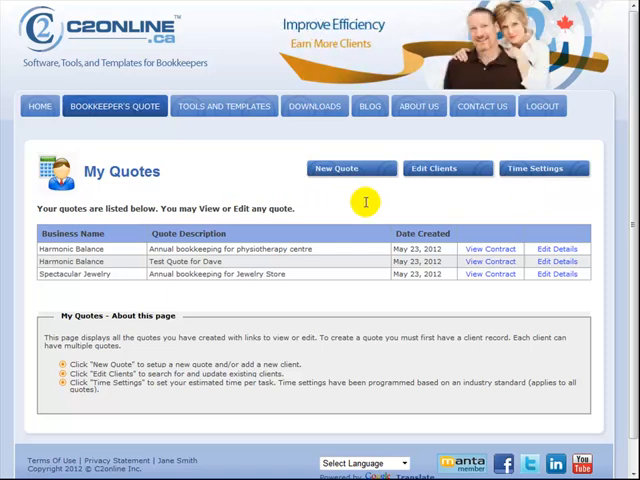
{"action": "mouse_move", "coordinate": [349, 168]}
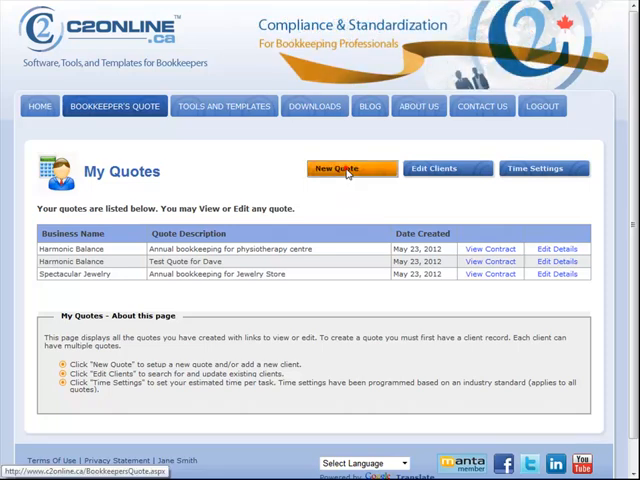
Start a new quote and save Smithson Garage of Edmonton, Alberta as a new client
{"action": "left_click", "coordinate": [350, 168]}
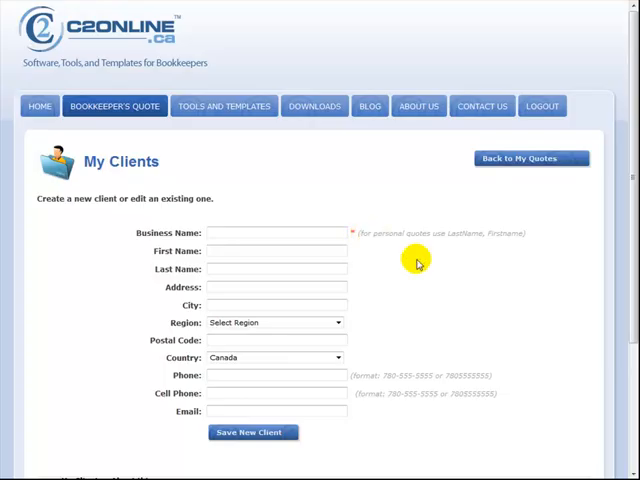
{"action": "mouse_move", "coordinate": [409, 278]}
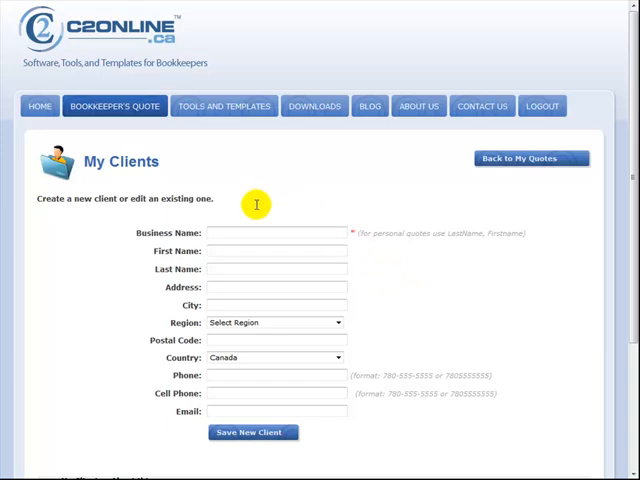
{"action": "mouse_move", "coordinate": [243, 221]}
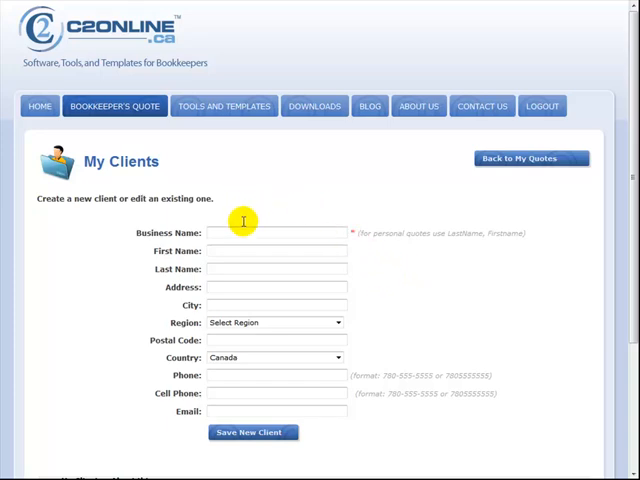
{"action": "mouse_move", "coordinate": [237, 232]}
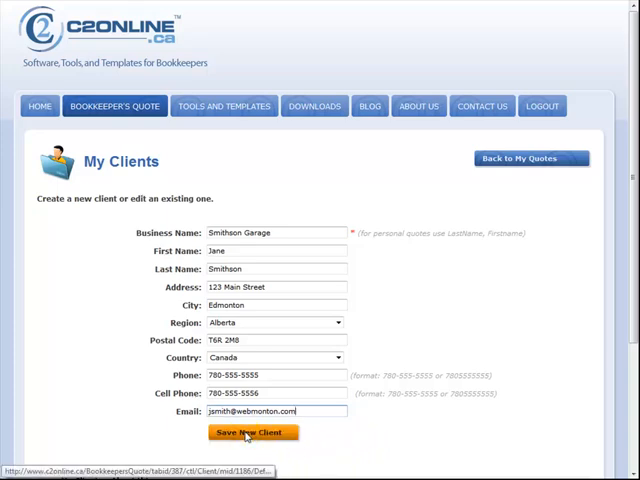
{"action": "left_click", "coordinate": [250, 432]}
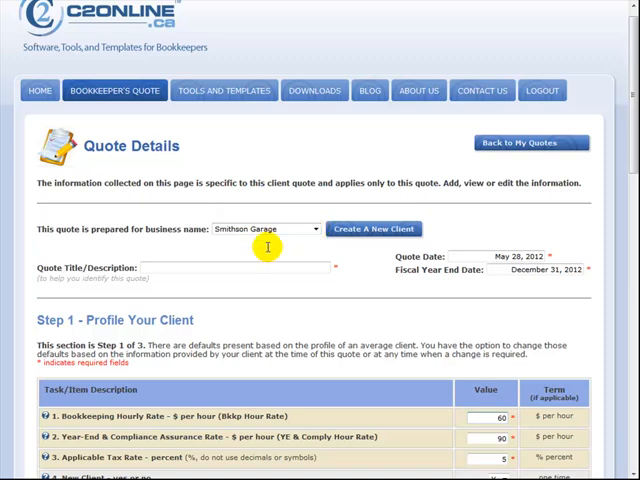
{"action": "mouse_move", "coordinate": [251, 300]}
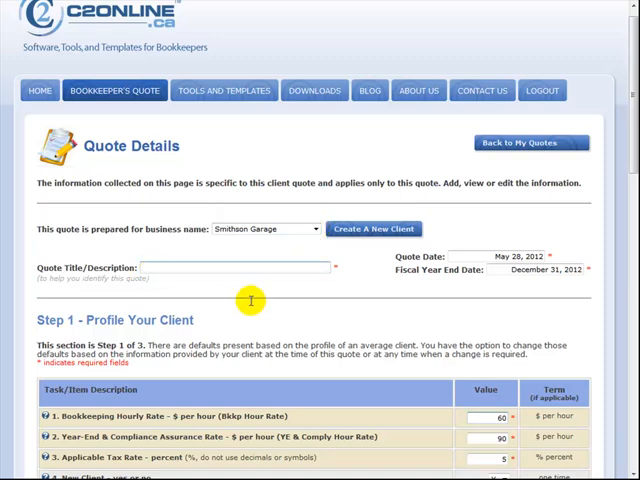
Enter the quote description 'Annual bookkeeping for automotive garage'
{"action": "type", "text": "Annual bookkeeping for automotive garage"}
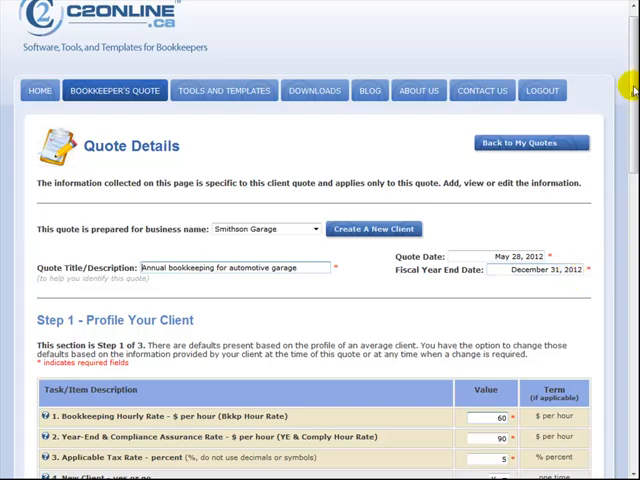
Accept the default Step 1 client profile values and continue to the Step 2 interview
{"action": "scroll", "scroll_direction": "down", "scroll_amount": 3}
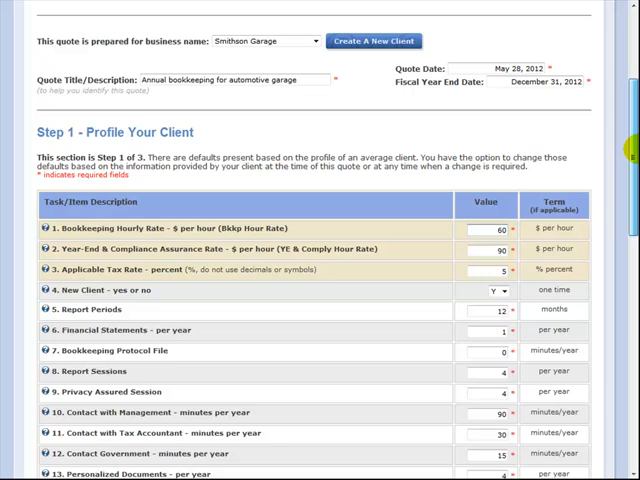
{"action": "scroll", "scroll_direction": "down", "scroll_amount": 3}
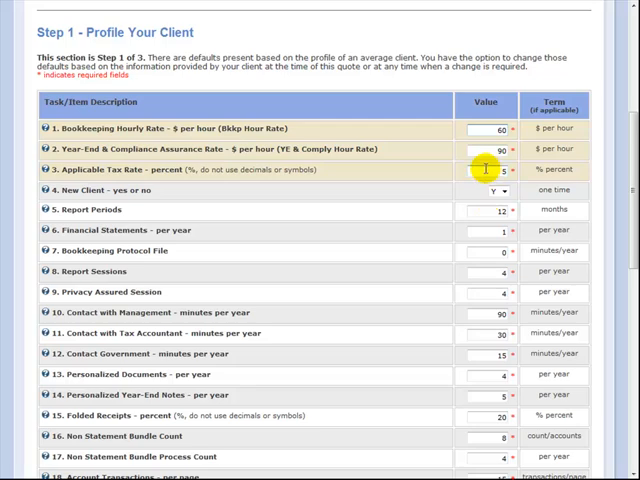
{"action": "mouse_move", "coordinate": [473, 135]}
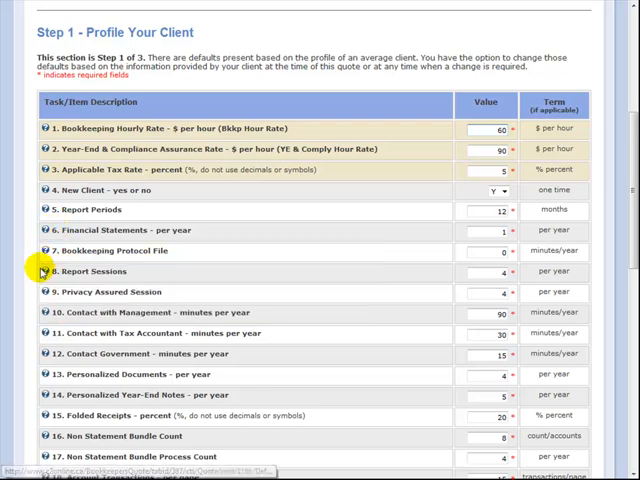
{"action": "mouse_move", "coordinate": [40, 271]}
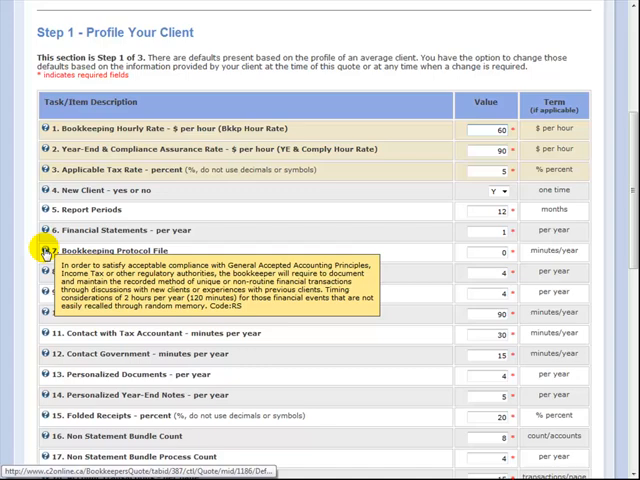
{"action": "mouse_move", "coordinate": [396, 199]}
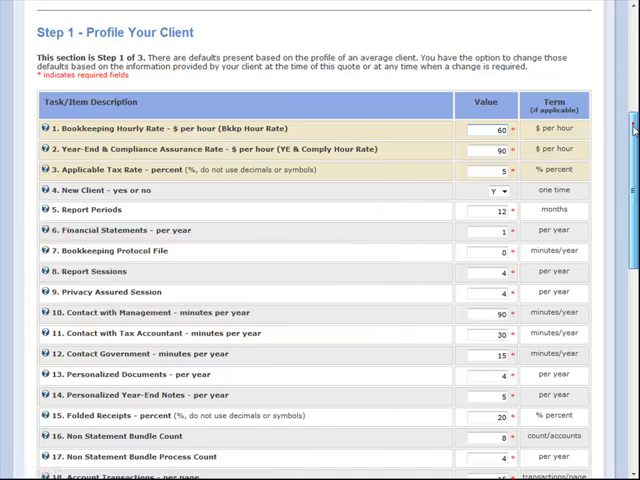
{"action": "scroll", "scroll_direction": "down", "scroll_amount": 3}
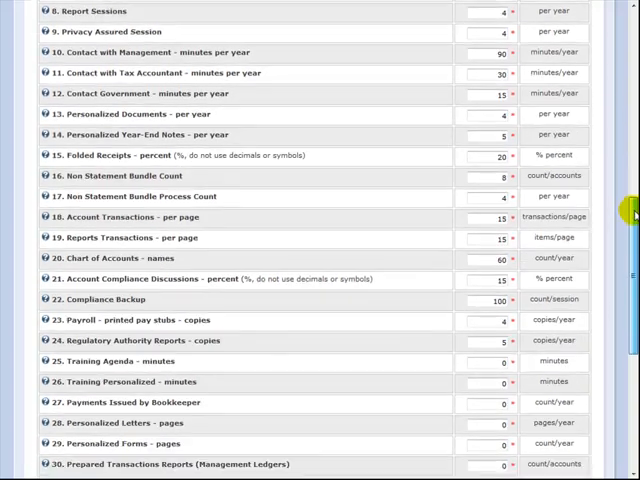
{"action": "scroll", "scroll_direction": "down", "scroll_amount": 3}
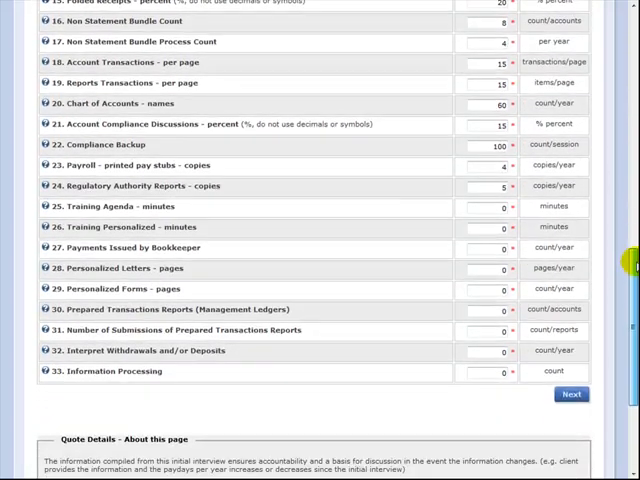
{"action": "scroll", "scroll_direction": "down", "scroll_amount": 3}
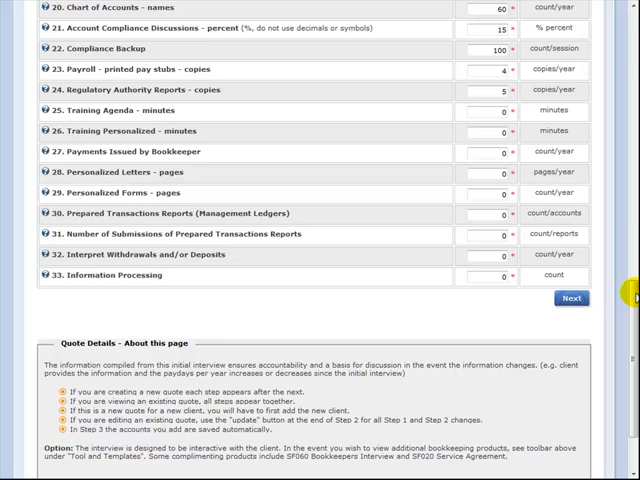
{"action": "mouse_move", "coordinate": [573, 300]}
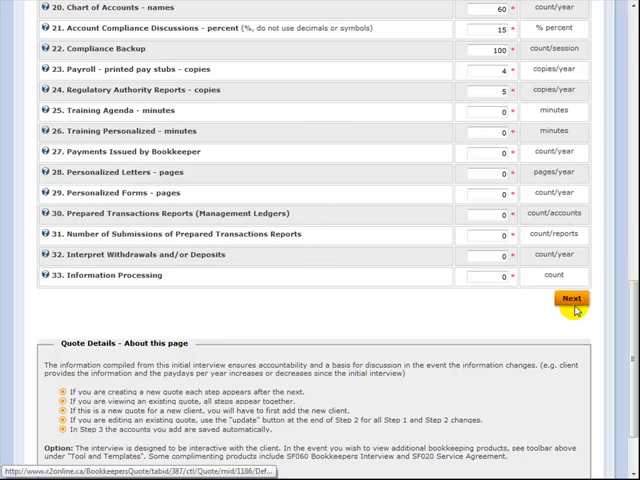
{"action": "left_click", "coordinate": [581, 297]}
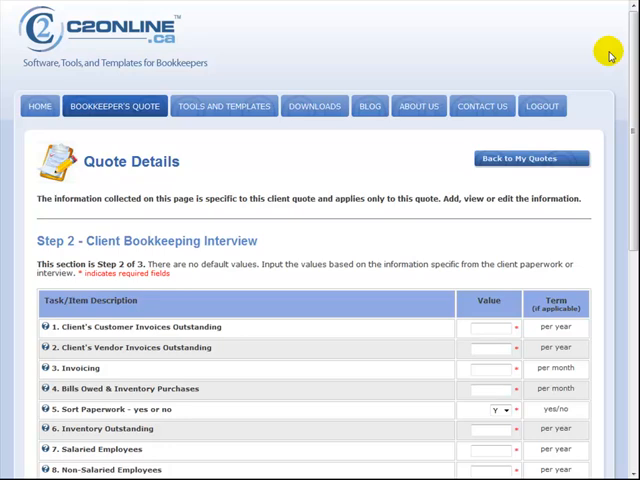
{"action": "mouse_move", "coordinate": [632, 72]}
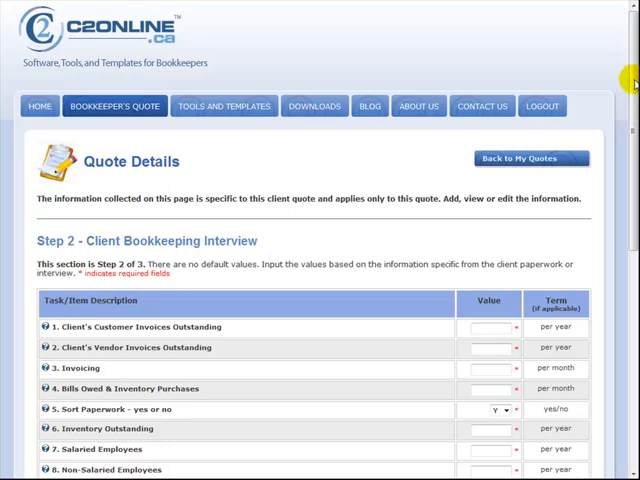
Submit the Step 2 invoice, payroll and payday counts and continue to the operating accounts step
{"action": "scroll", "scroll_direction": "down", "scroll_amount": 3}
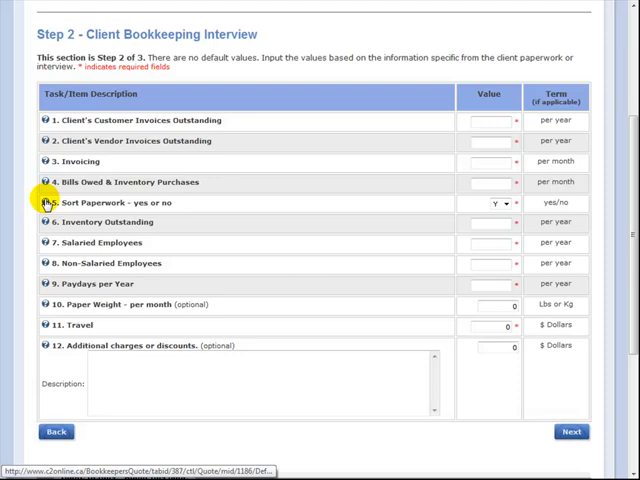
{"action": "mouse_move", "coordinate": [42, 242]}
{"action": "type", "text": "24"}
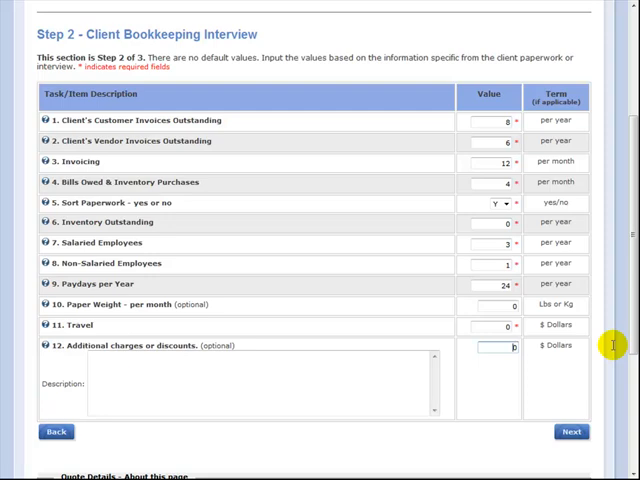
{"action": "mouse_move", "coordinate": [575, 432]}
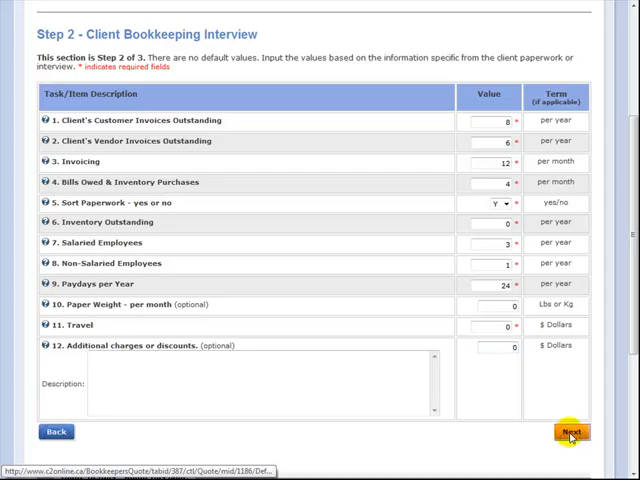
{"action": "left_click", "coordinate": [577, 433]}
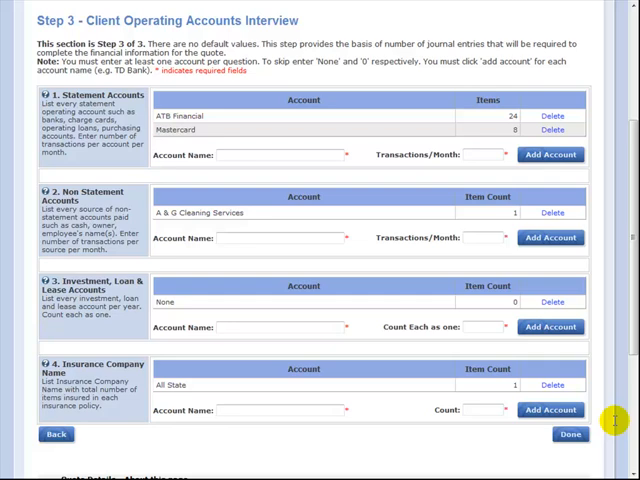
{"action": "mouse_move", "coordinate": [570, 437]}
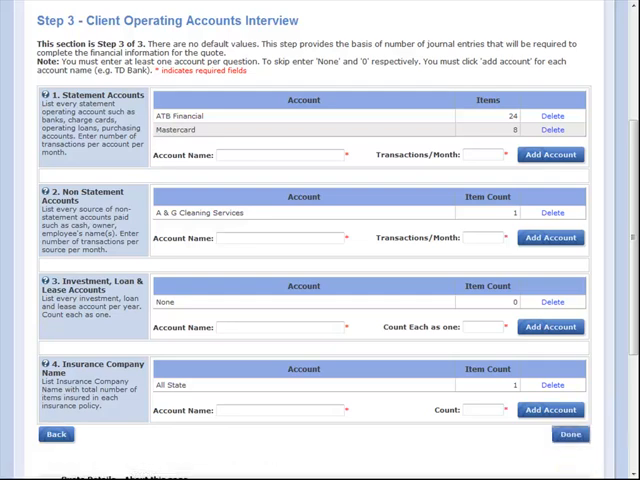
Finish Step 3 with ATB Financial, Mastercard, A & G Cleaning, None and All State to generate the quote
{"action": "left_click", "coordinate": [570, 432]}
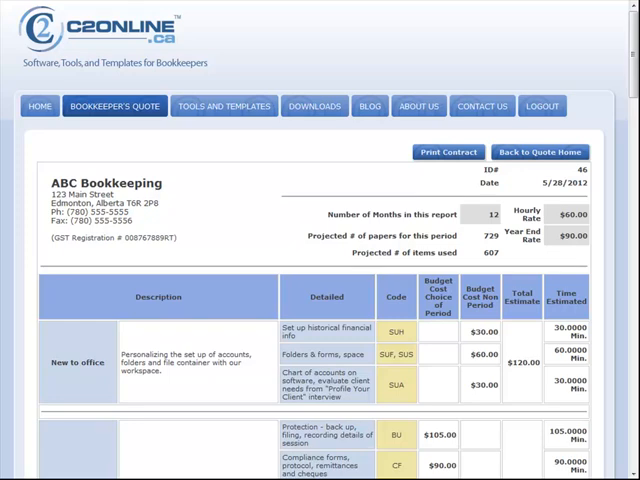
{"action": "mouse_move", "coordinate": [618, 52]}
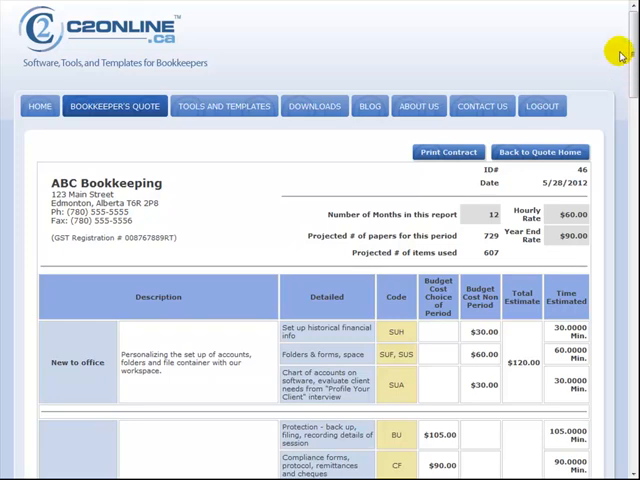
{"action": "scroll", "scroll_direction": "down", "scroll_amount": 3}
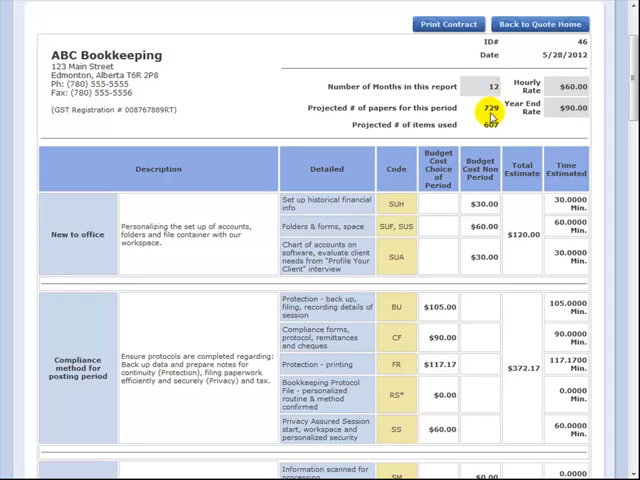
{"action": "mouse_move", "coordinate": [548, 82]}
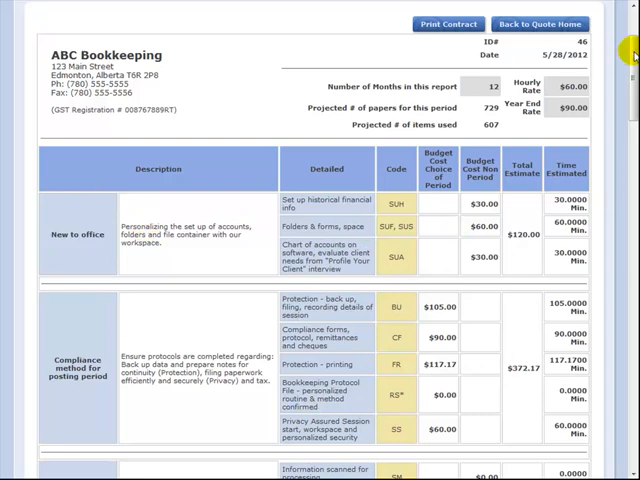
{"action": "scroll", "scroll_direction": "down", "scroll_amount": 3}
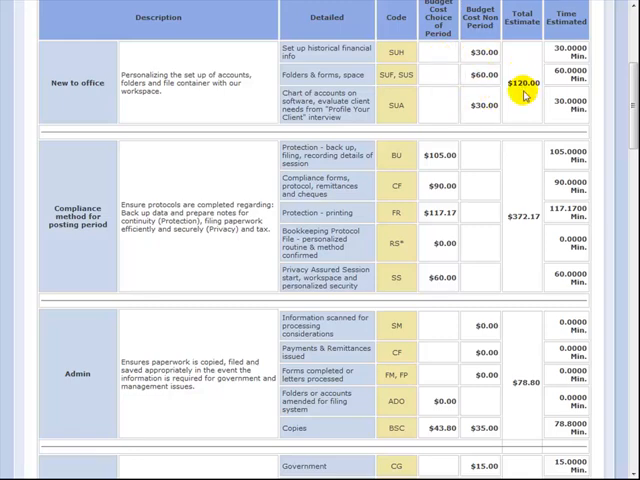
{"action": "scroll", "scroll_direction": "down", "scroll_amount": 3}
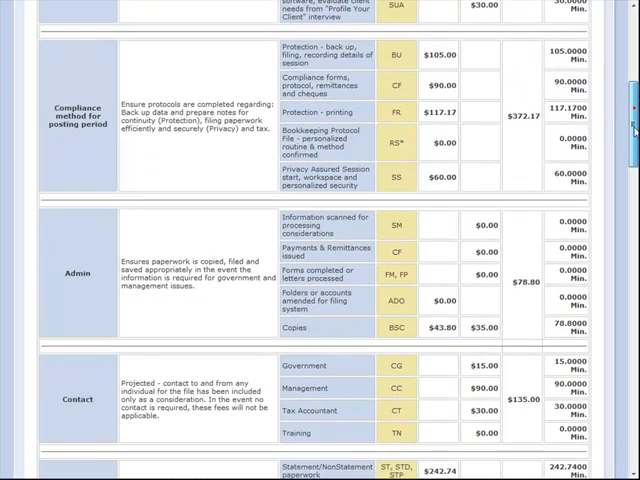
{"action": "scroll", "scroll_direction": "down", "scroll_amount": 3}
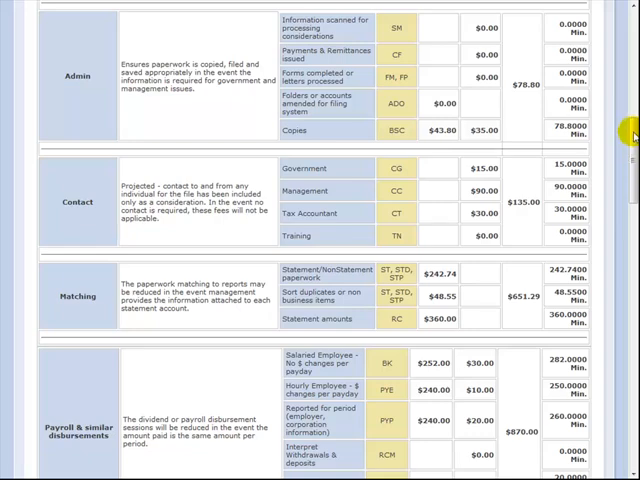
{"action": "scroll", "scroll_direction": "down", "scroll_amount": 3}
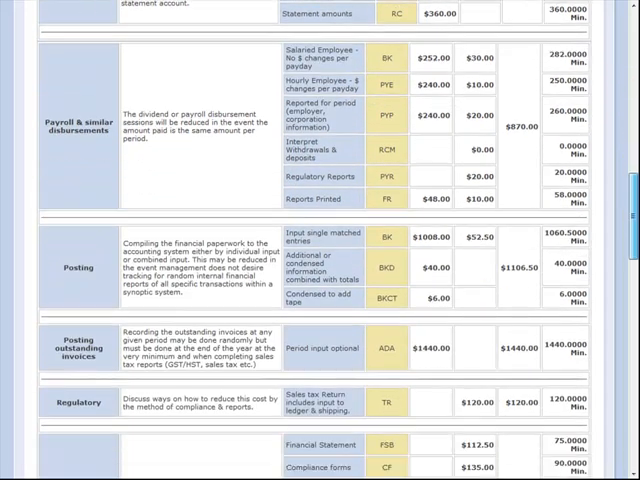
{"action": "scroll", "scroll_direction": "down", "scroll_amount": 3}
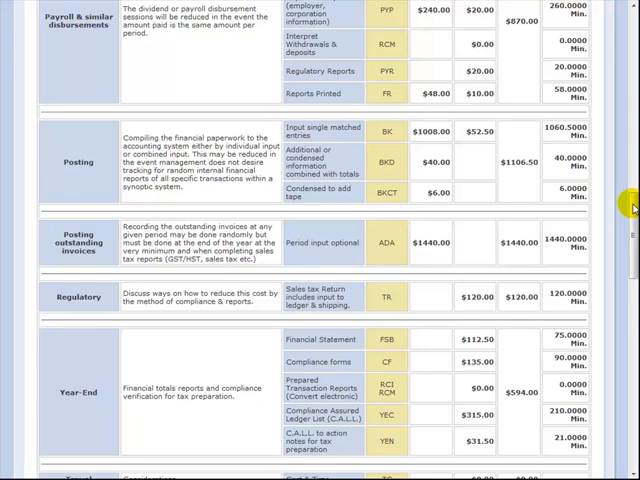
{"action": "scroll", "scroll_direction": "down", "scroll_amount": 3}
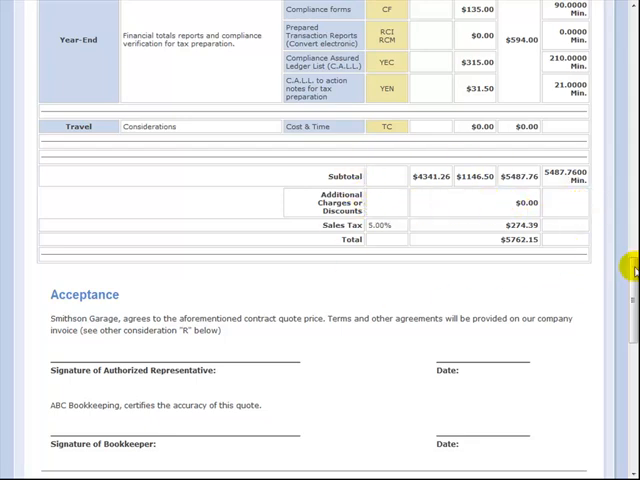
{"action": "scroll", "scroll_direction": "down", "scroll_amount": 3}
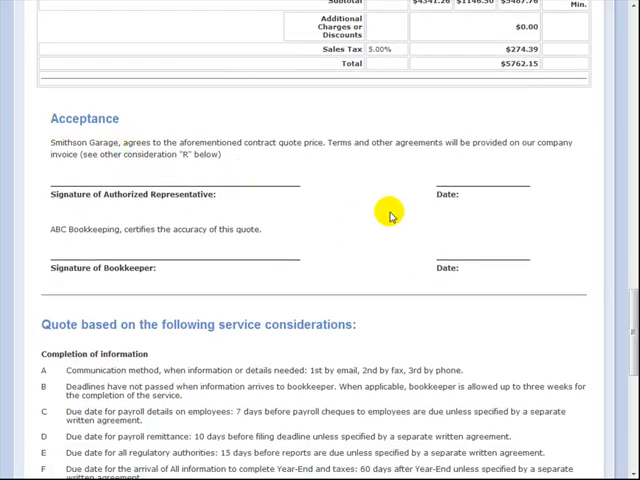
{"action": "mouse_move", "coordinate": [318, 239]}
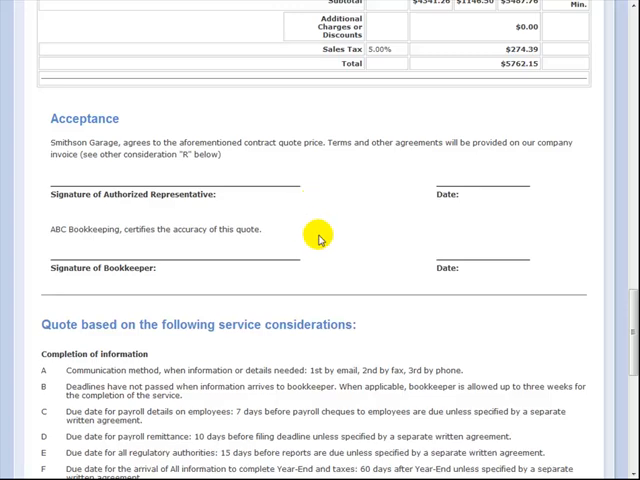
{"action": "scroll", "scroll_direction": "down", "scroll_amount": 3}
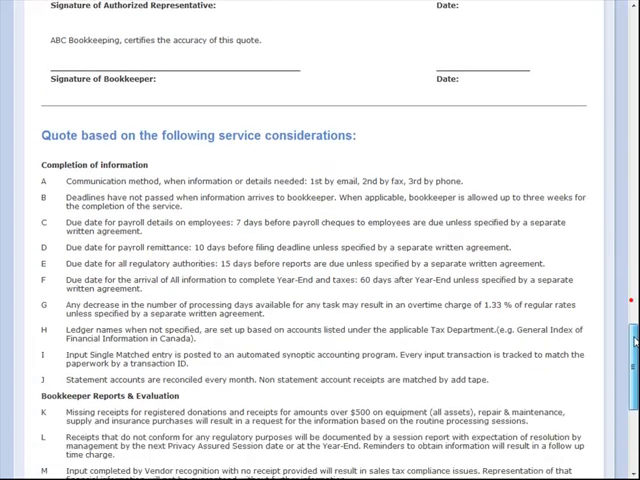
{"action": "scroll", "scroll_direction": "down", "scroll_amount": 3}
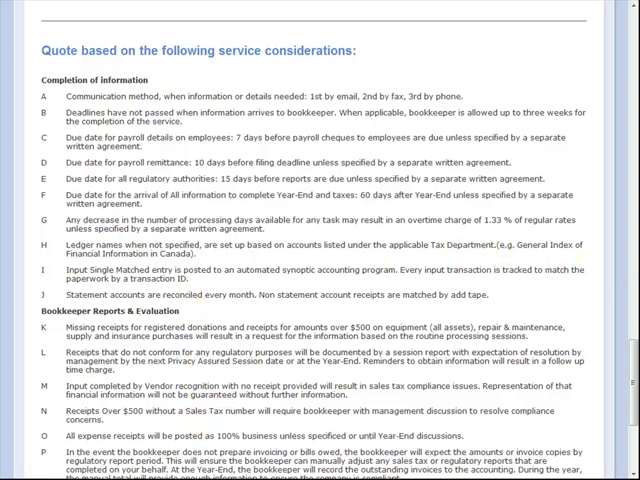
{"action": "scroll", "scroll_direction": "down", "scroll_amount": 3}
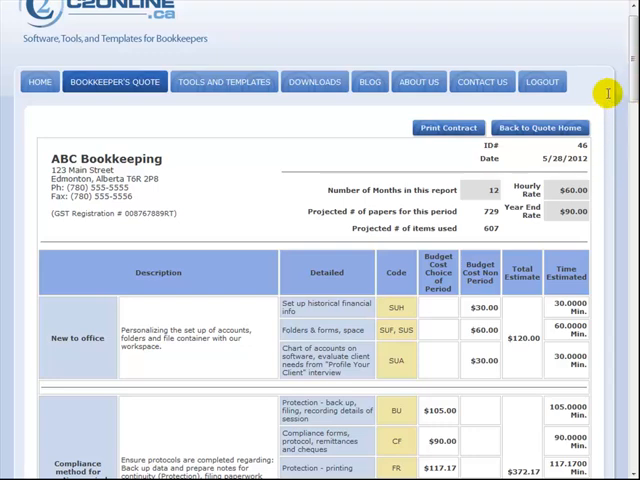
{"action": "mouse_move", "coordinate": [360, 130]}
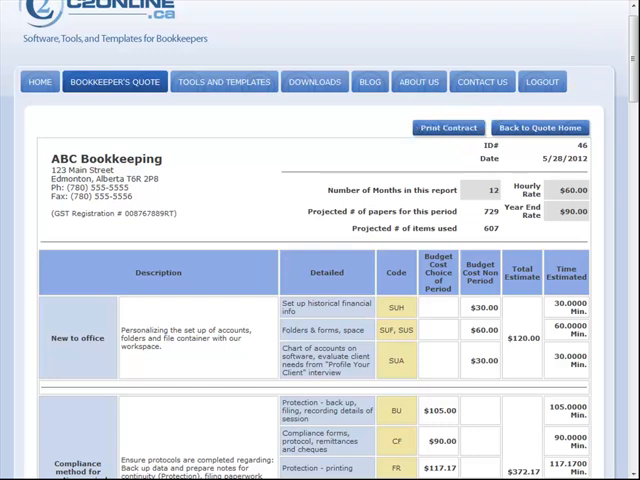
Bring up the print preview of the Smithson Garage quote contract
{"action": "left_click", "coordinate": [628, 6]}
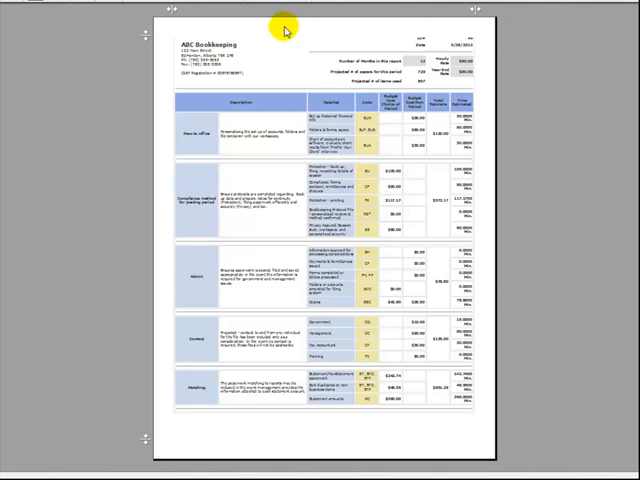
{"action": "mouse_move", "coordinate": [293, 104]}
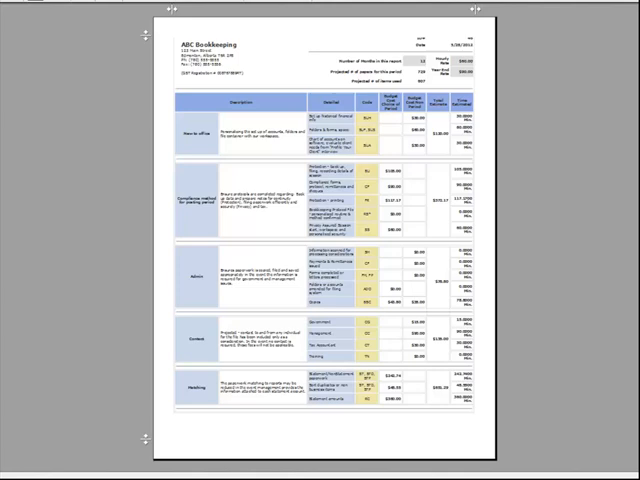
Page through the contract print preview and return to My Quotes listing Smithson Garage
{"action": "scroll", "scroll_direction": "down", "scroll_amount": 3}
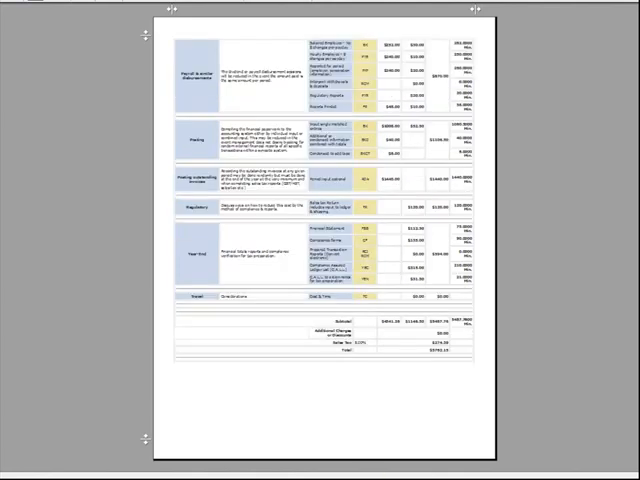
{"action": "scroll", "scroll_direction": "down", "scroll_amount": 3}
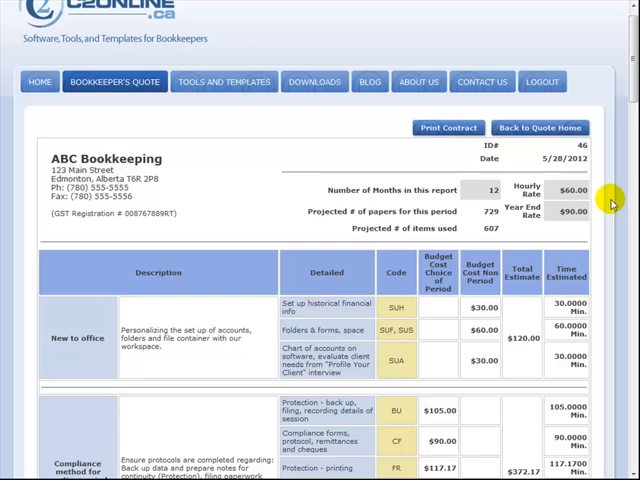
{"action": "mouse_move", "coordinate": [538, 128]}
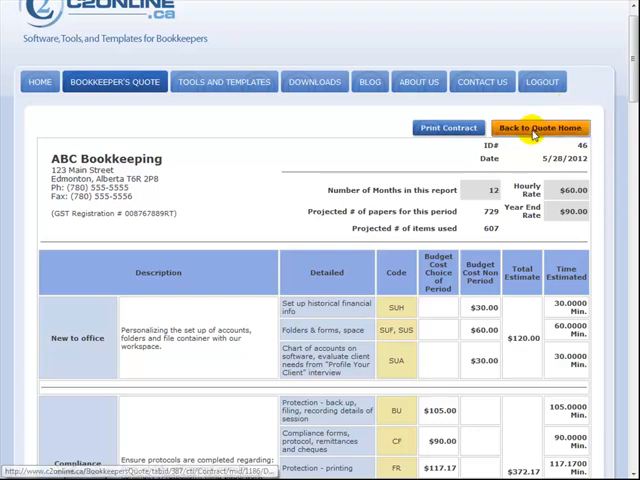
{"action": "left_click", "coordinate": [543, 128]}
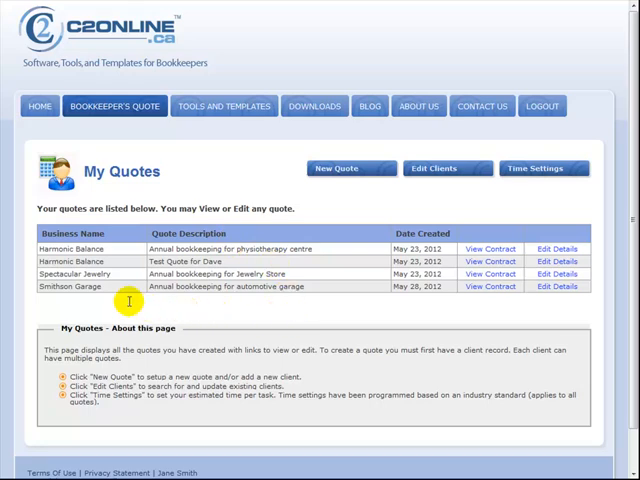
{"action": "mouse_move", "coordinate": [367, 291]}
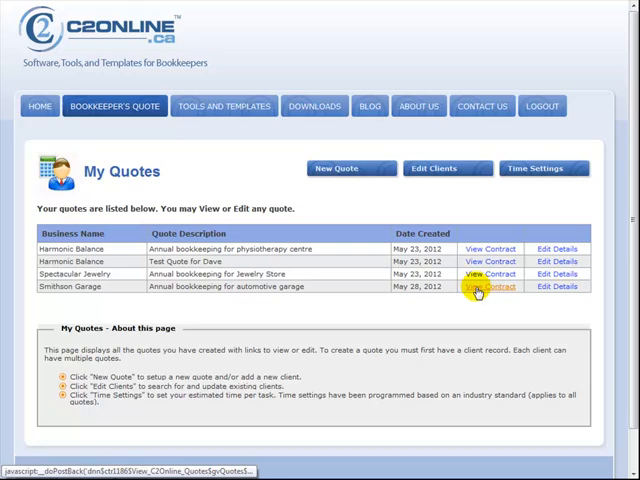
{"action": "mouse_move", "coordinate": [558, 292]}
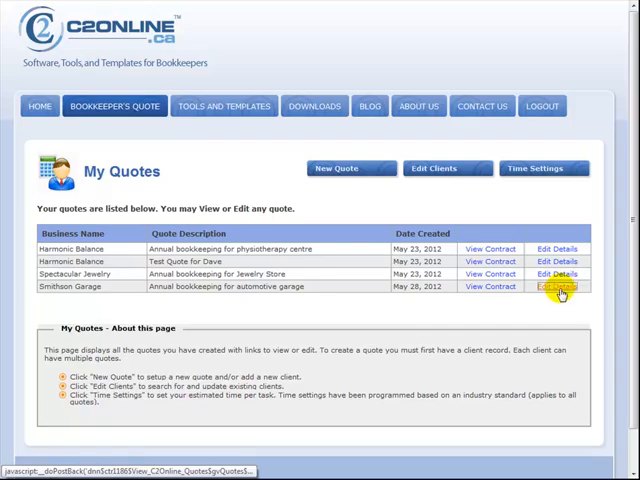
{"action": "left_click", "coordinate": [555, 290]}
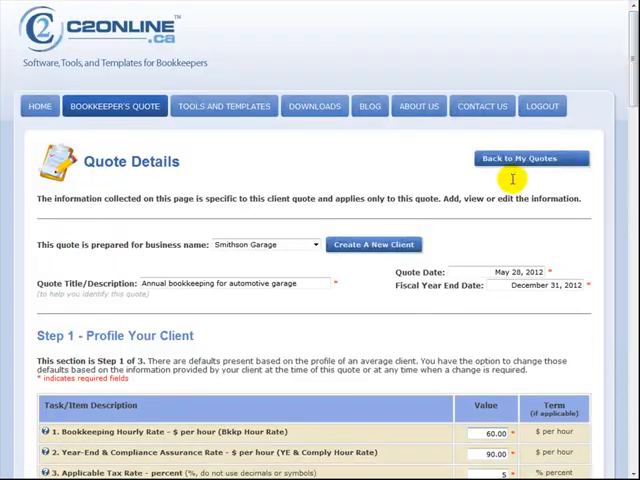
{"action": "left_click", "coordinate": [530, 158]}
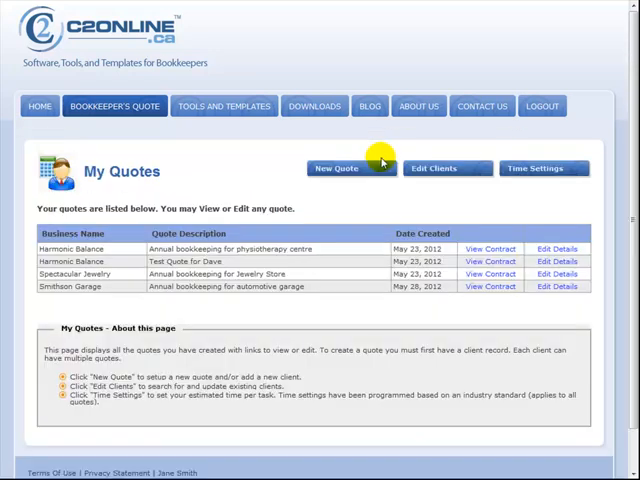
{"action": "mouse_move", "coordinate": [298, 311]}
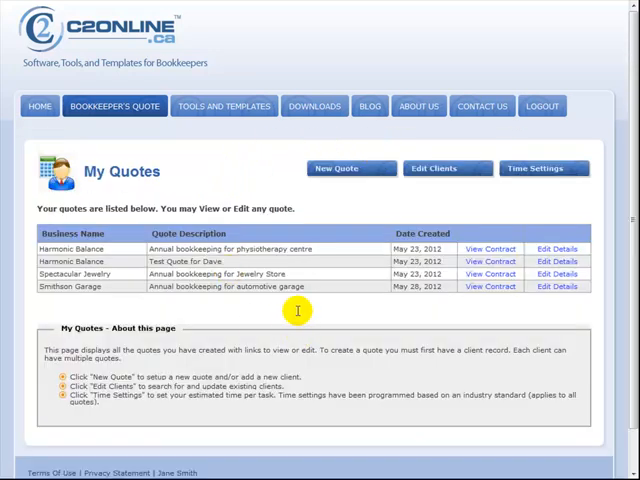